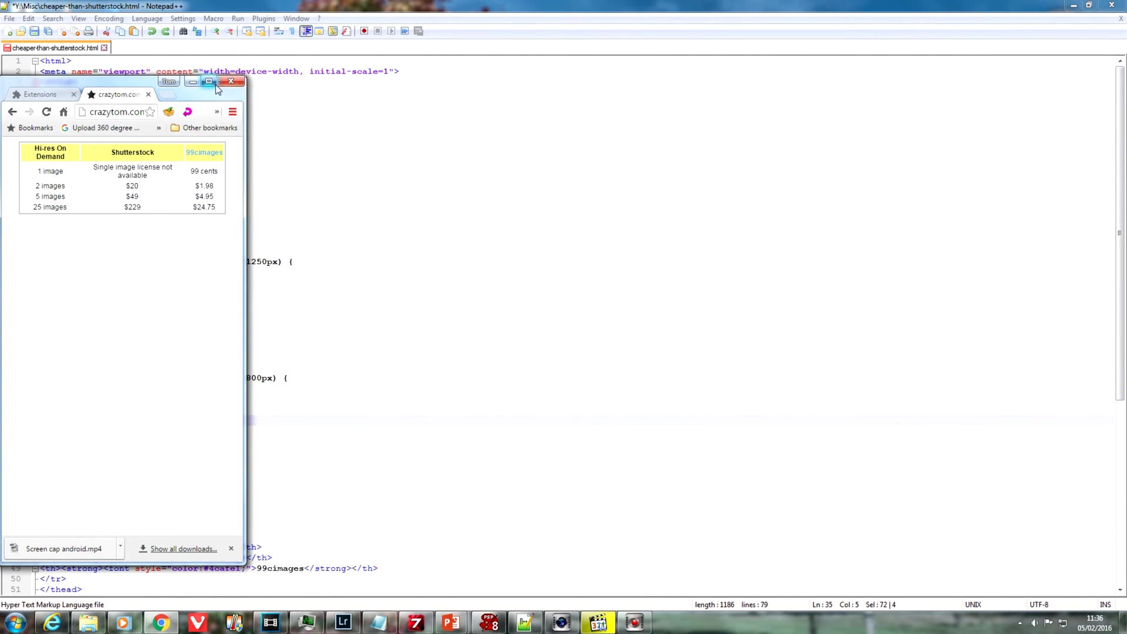
- Review the wide pricing table in Chrome and bring the source's style block into view
{"action": "left_click", "coordinate": [209, 81]}
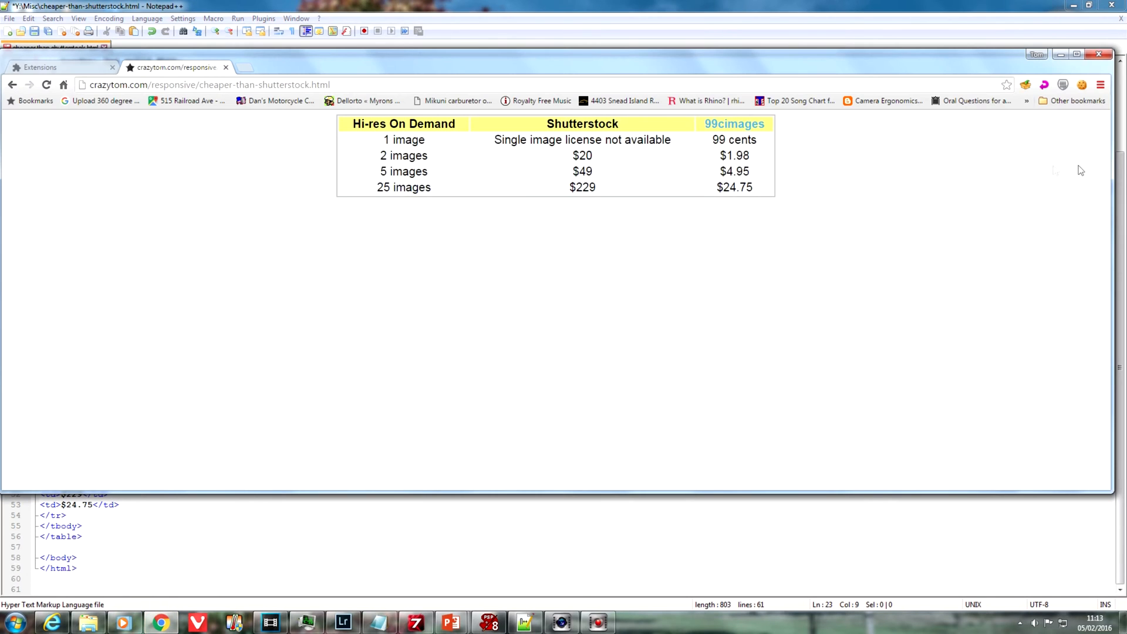
{"action": "mouse_move", "coordinate": [901, 158]}
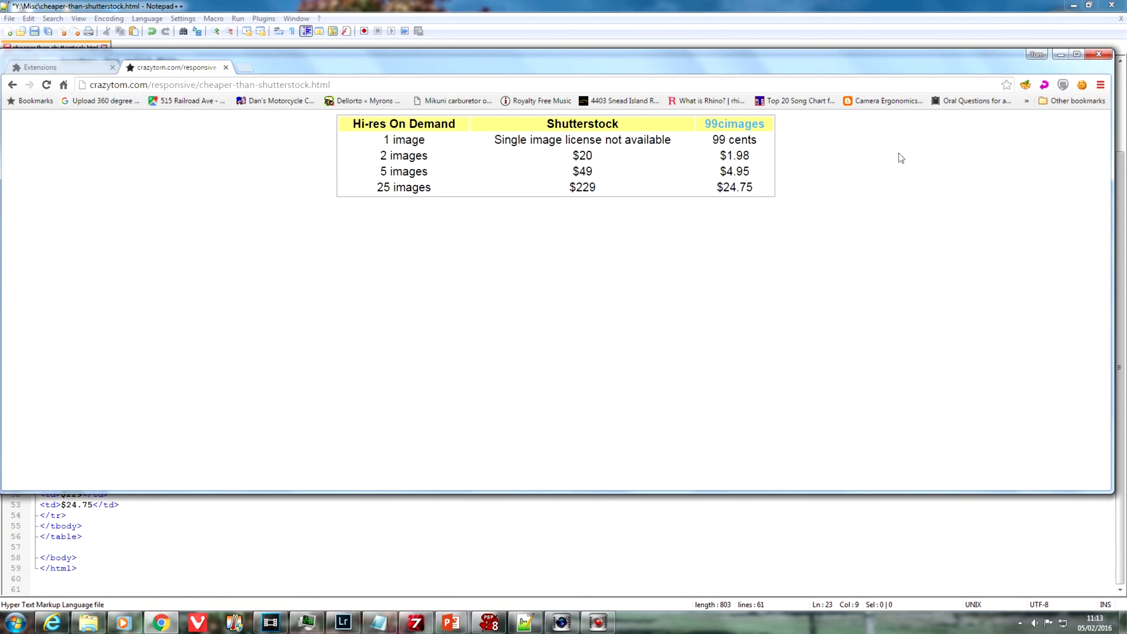
{"action": "mouse_move", "coordinate": [303, 545]}
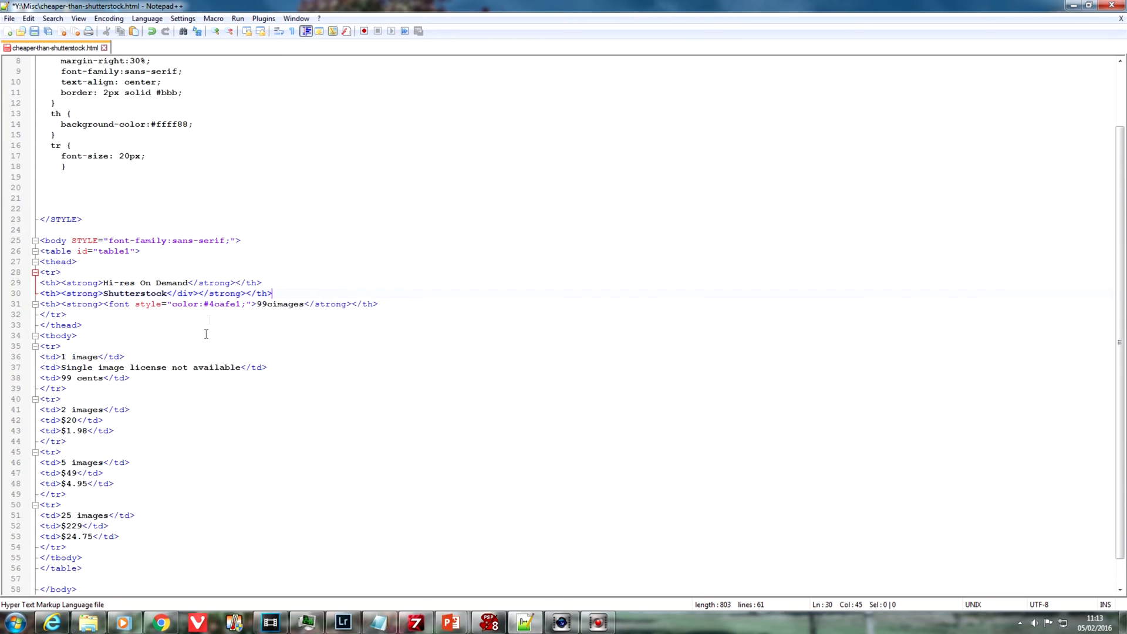
{"action": "left_click_drag", "start_coordinate": [104, 303], "coordinate": [245, 303]}
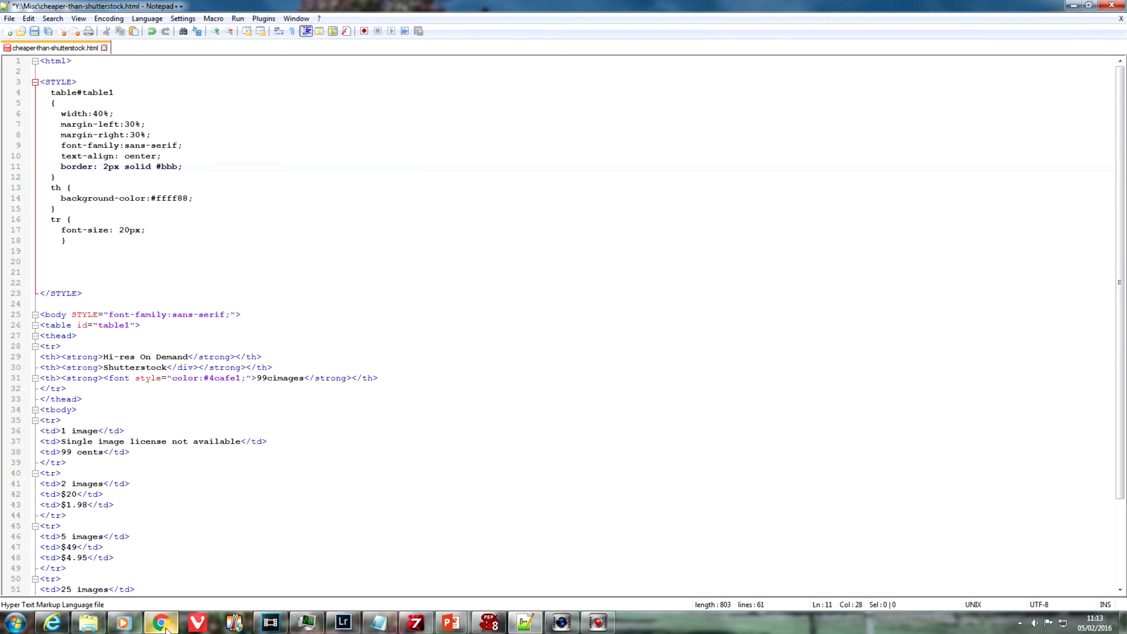
- Select the table's 40% width and 30% left/right margin rules on lines 6–8
{"action": "left_click", "coordinate": [158, 620]}
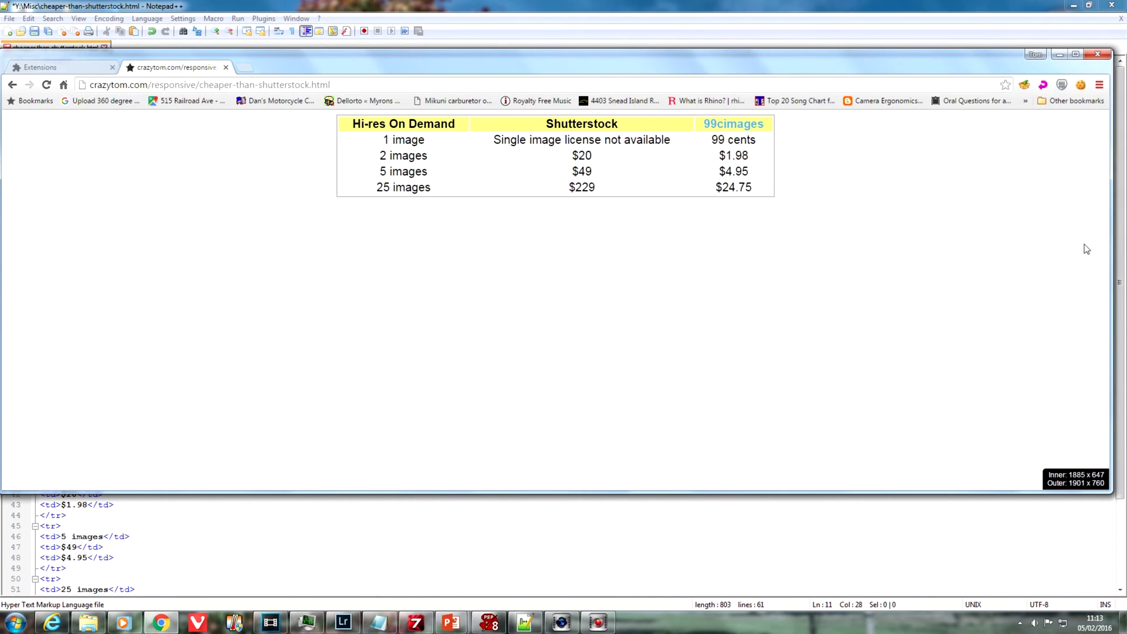
{"action": "mouse_move", "coordinate": [547, 486]}
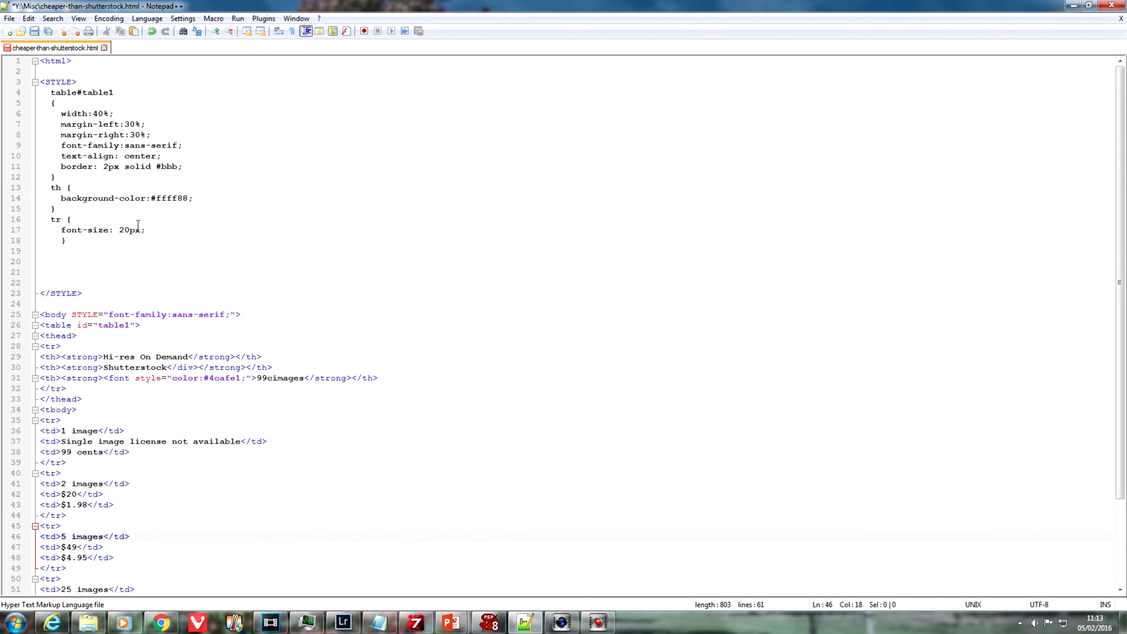
{"action": "left_click_drag", "start_coordinate": [62, 114], "coordinate": [150, 135]}
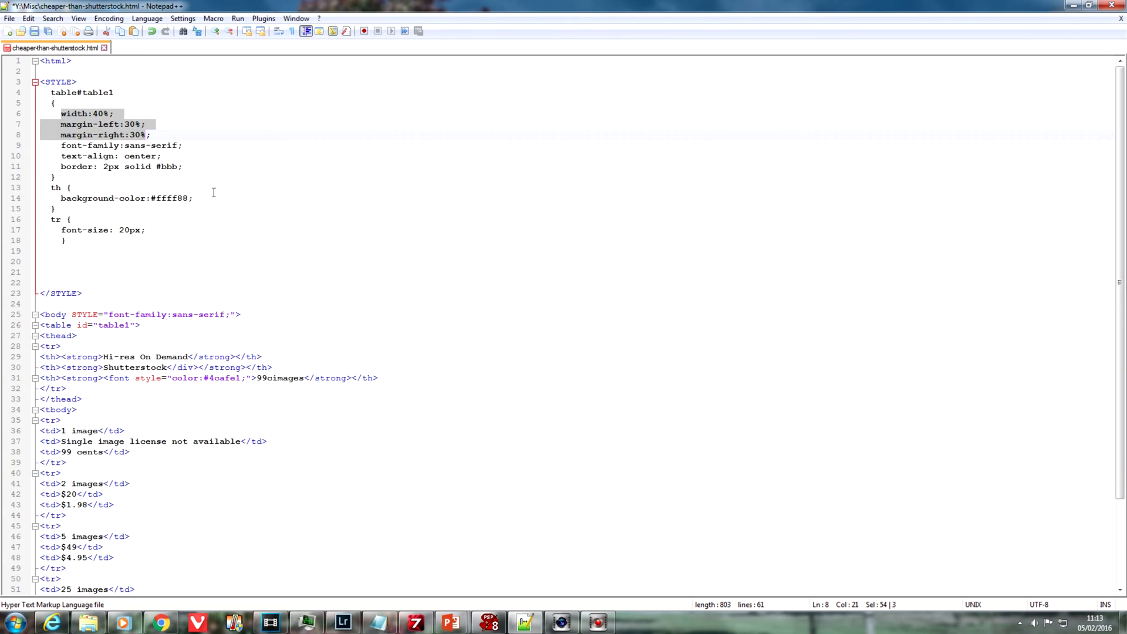
{"action": "mouse_move", "coordinate": [205, 484]}
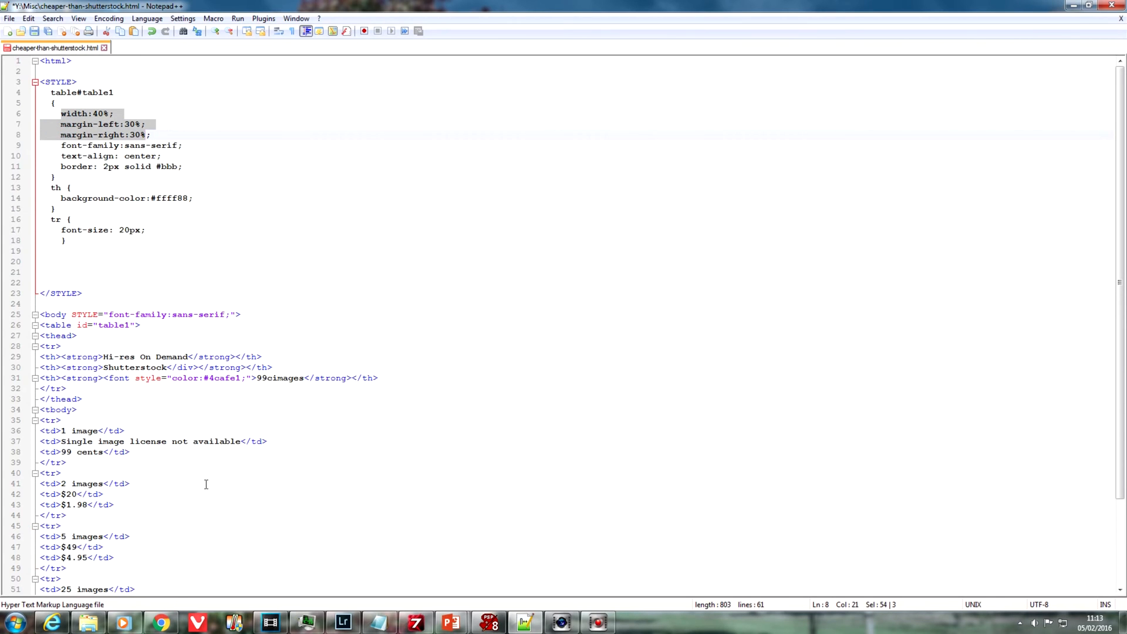
{"action": "left_click", "coordinate": [157, 622]}
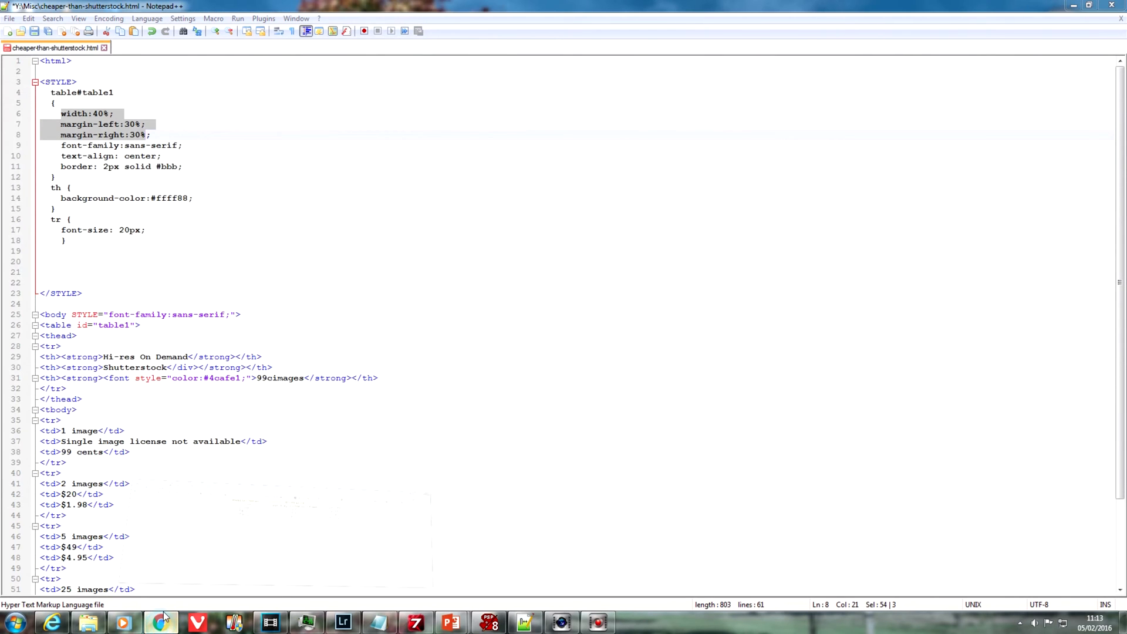
- Resize the Chrome window to about 1300px wide so the table's cells wrap onto two lines
{"action": "left_click", "coordinate": [155, 620]}
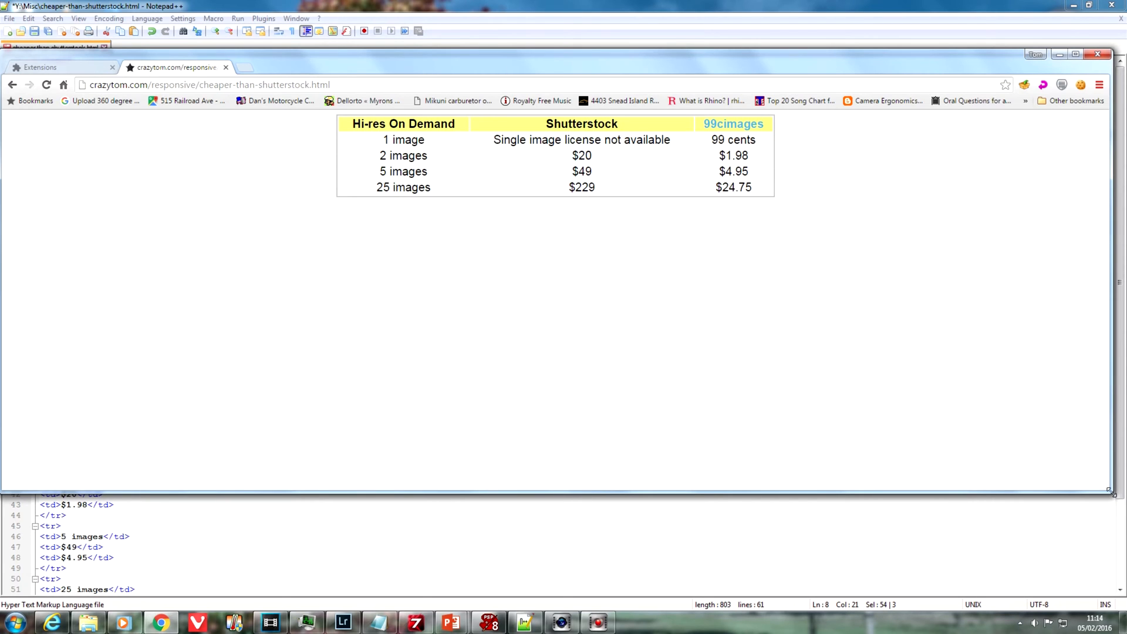
{"action": "mouse_move", "coordinate": [1075, 482]}
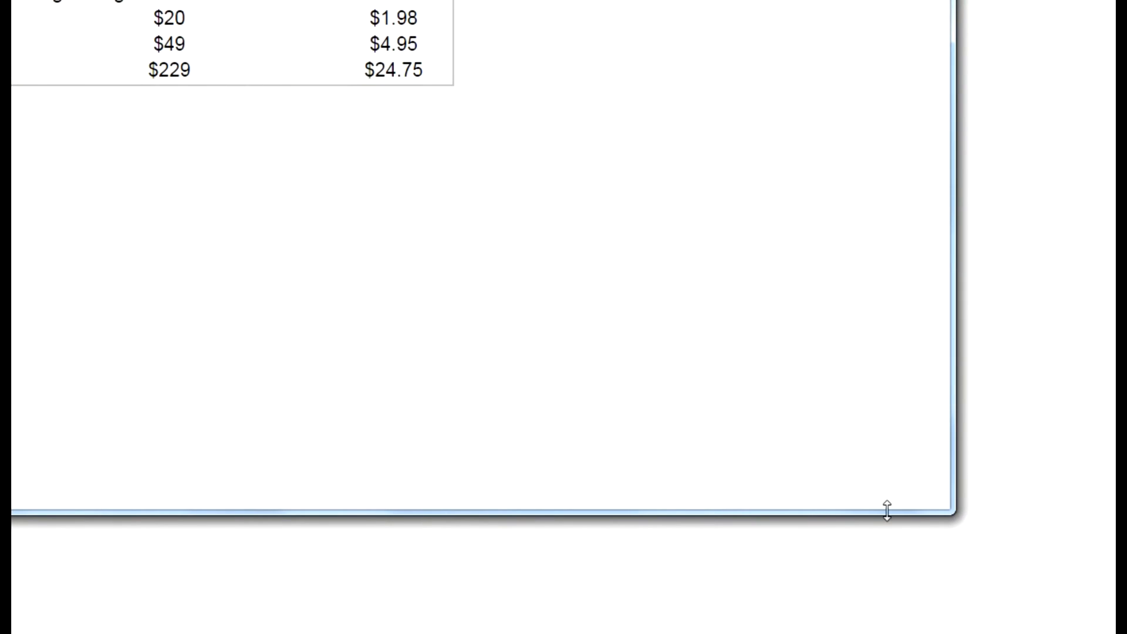
{"action": "left_click_drag", "start_coordinate": [886, 511], "coordinate": [898, 495]}
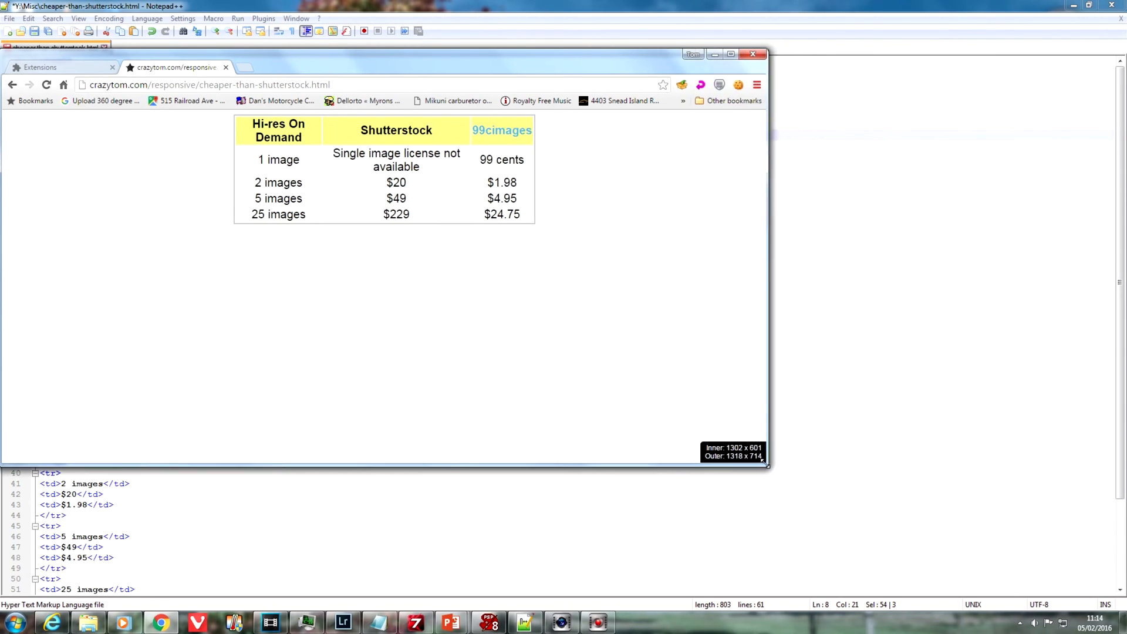
{"action": "left_click_drag", "start_coordinate": [765, 466], "coordinate": [732, 459]}
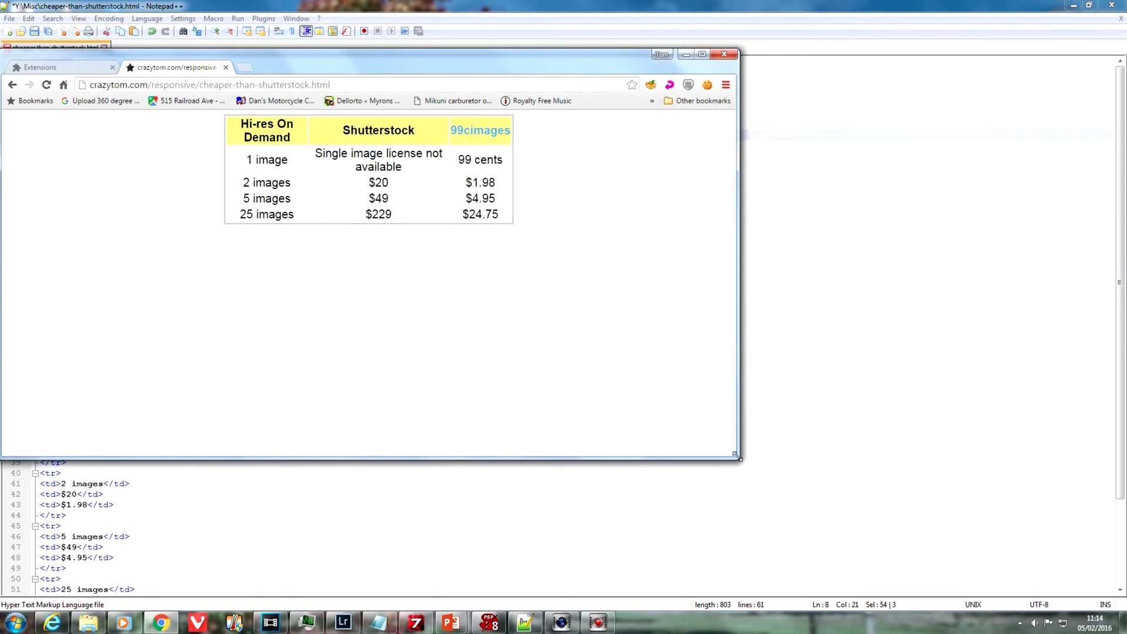
{"action": "left_click_drag", "start_coordinate": [739, 460], "coordinate": [731, 459]}
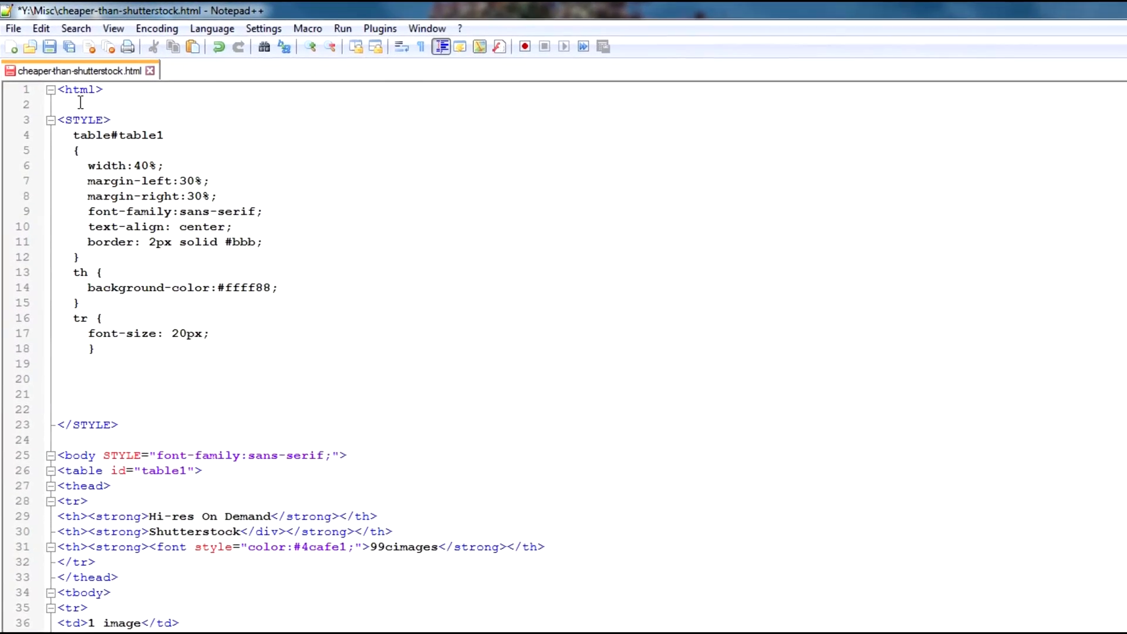
- Add the viewport meta tag and a max-width 1250px media query with 16px rows and a 50%-wide table
{"action": "type", "text": "<meta name=\"viewport\" content=\"width=device-width, initial-scale=1\">"}
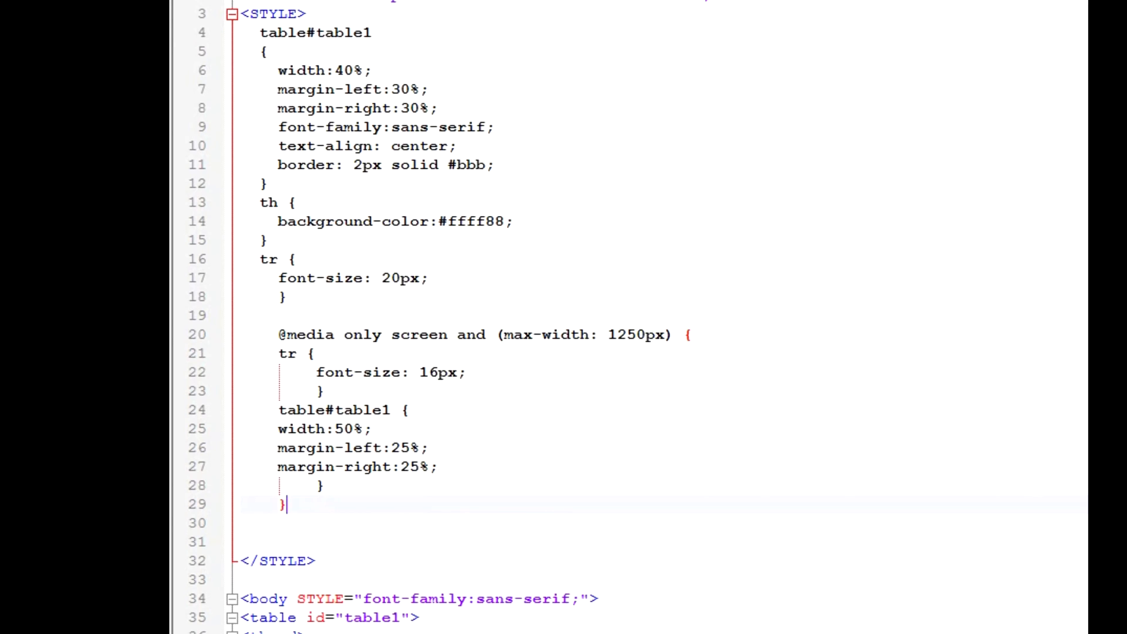
{"action": "mouse_move", "coordinate": [524, 376]}
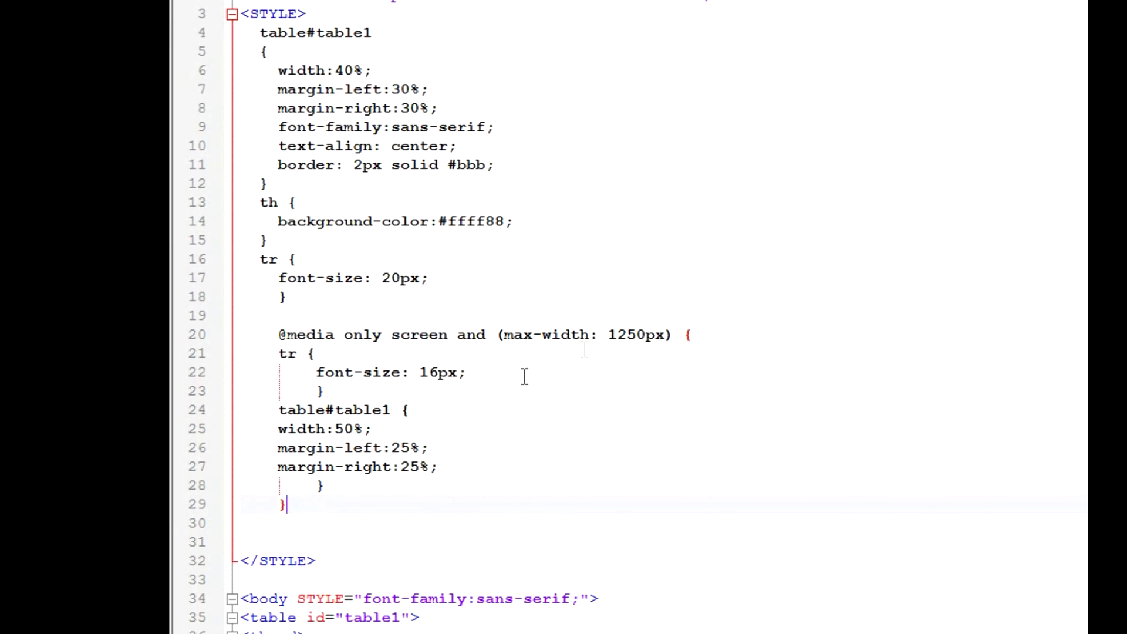
{"action": "mouse_move", "coordinate": [408, 483]}
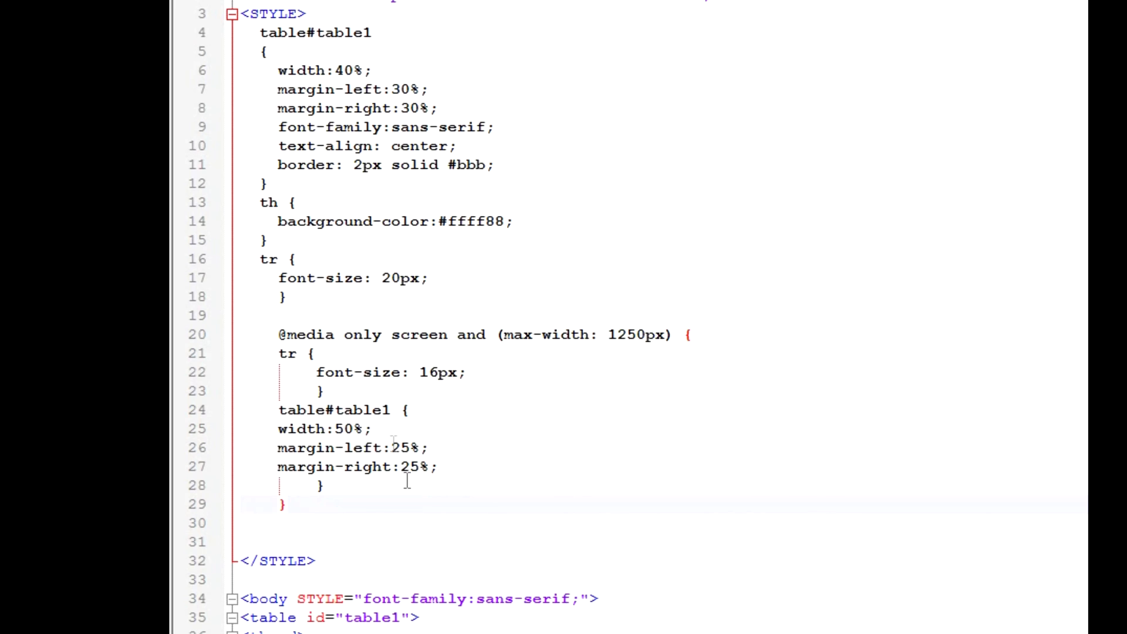
{"action": "left_click_drag", "start_coordinate": [276, 429], "coordinate": [437, 466]}
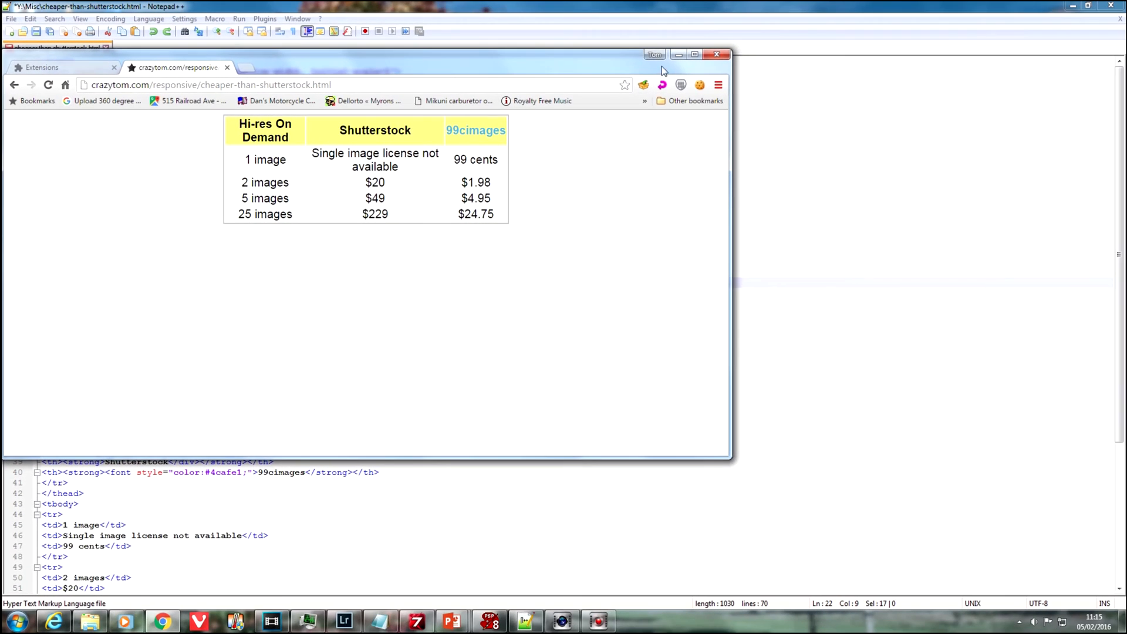
- Reload the page to apply the 1250px rules and narrow the window to about 800px wide
{"action": "left_click", "coordinate": [48, 84]}
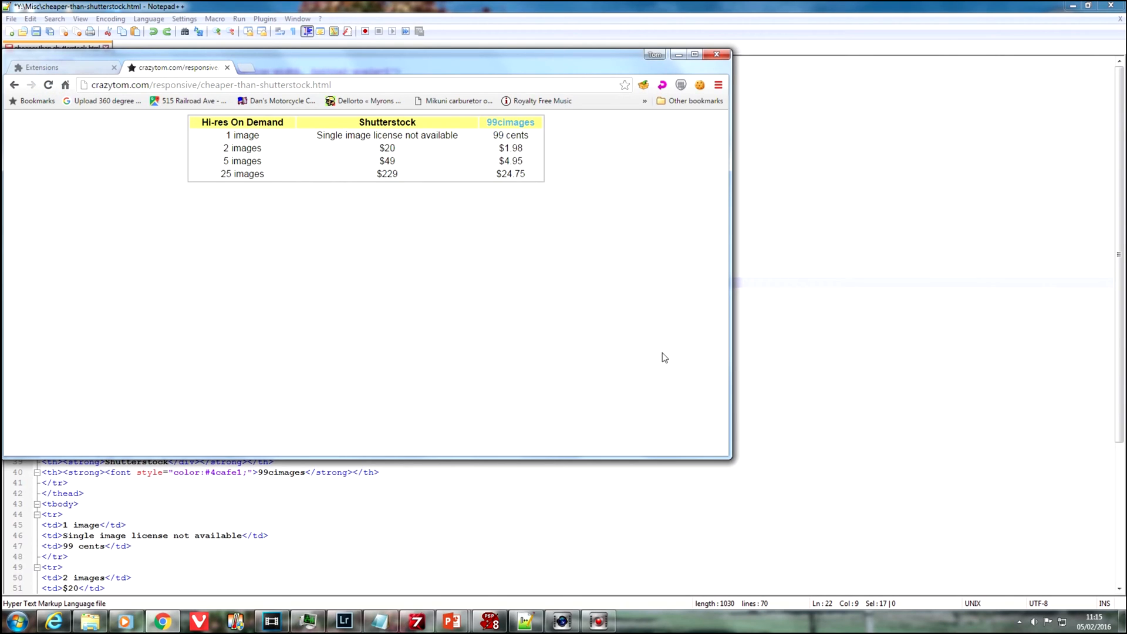
{"action": "left_click_drag", "start_coordinate": [732, 312], "coordinate": [469, 312]}
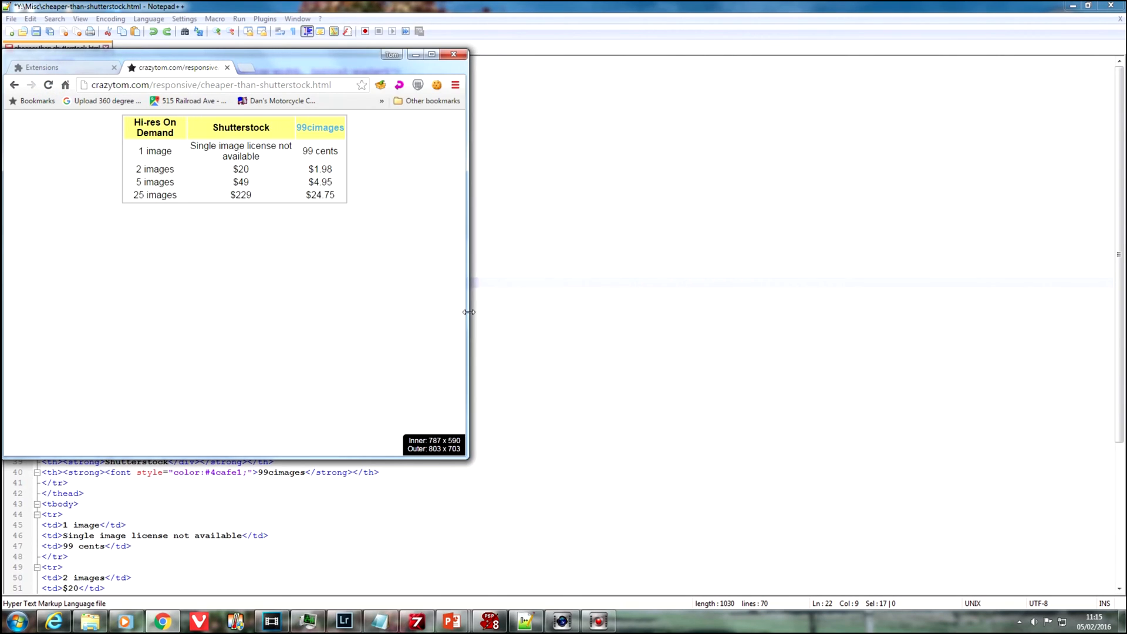
{"action": "left_click_drag", "start_coordinate": [469, 312], "coordinate": [307, 315]}
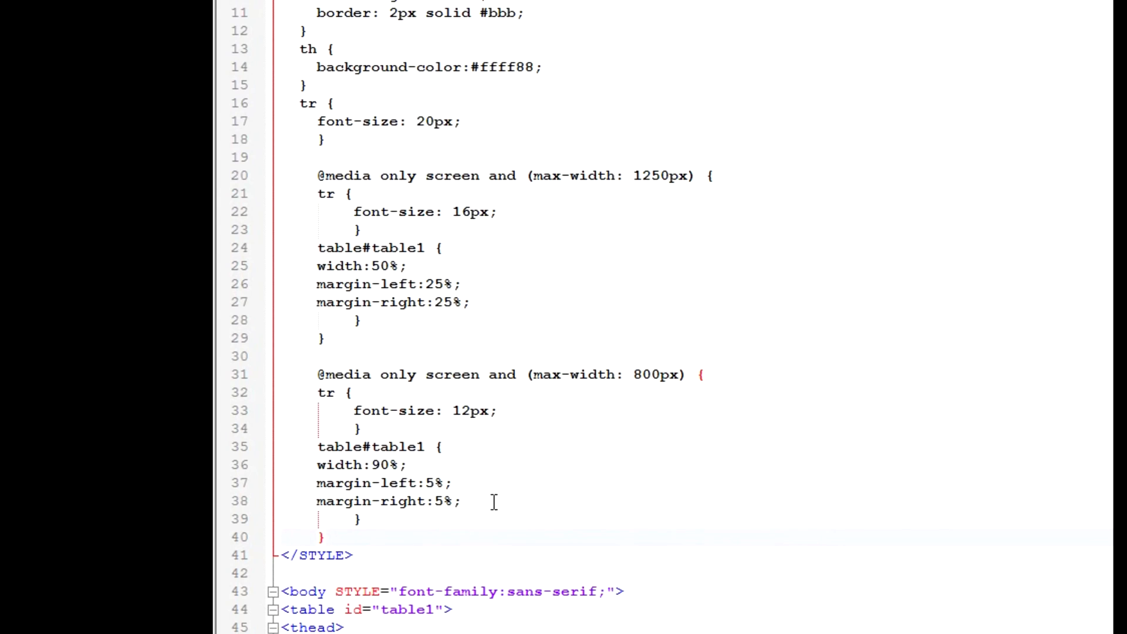
- Add a max-width 800px media query with 12px row text and a 90%-wide table with 5% margins
{"action": "double_click", "coordinate": [422, 411]}
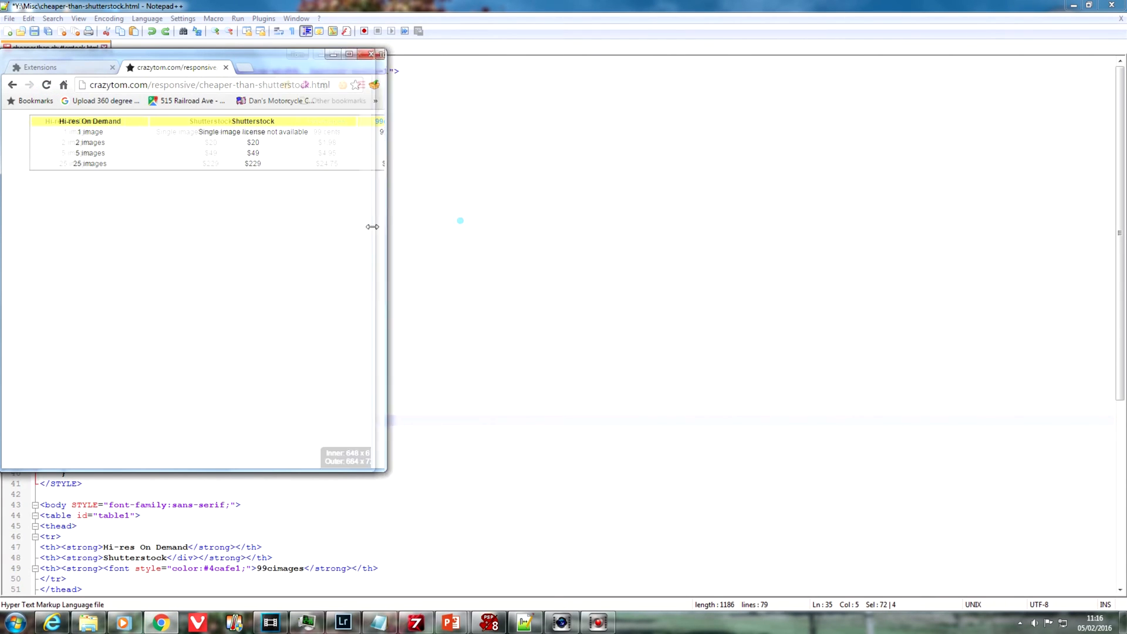
- Shrink the Chrome window below 800px so the table spans nearly full width in smaller text
{"action": "left_click_drag", "start_coordinate": [384, 227], "coordinate": [329, 227]}
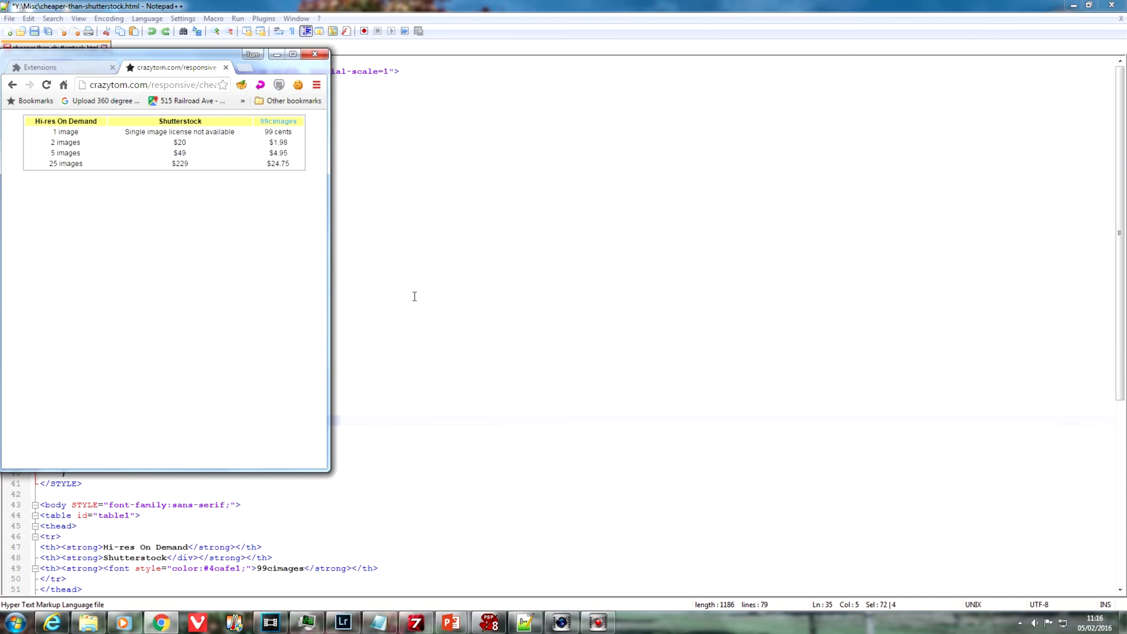